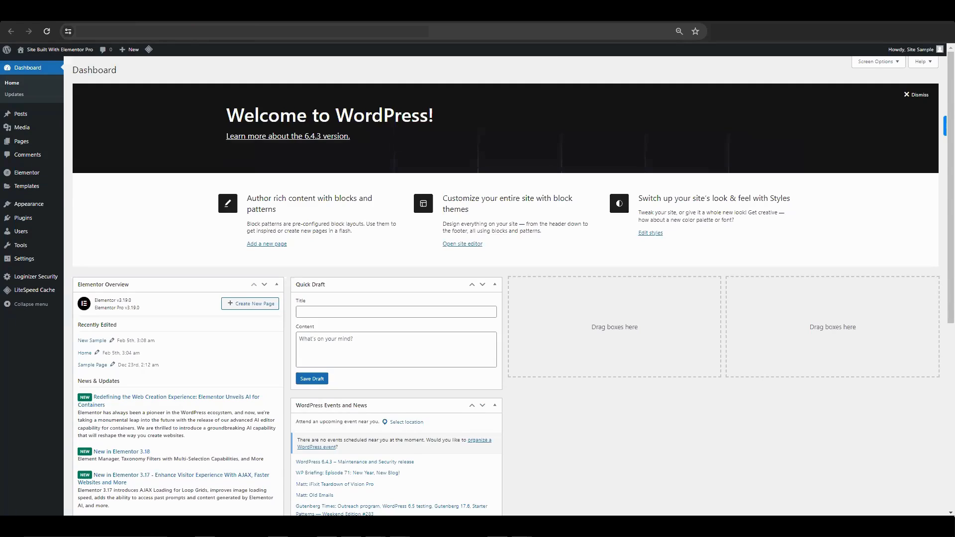
{"action": "mouse_move", "coordinate": [535, 55]}
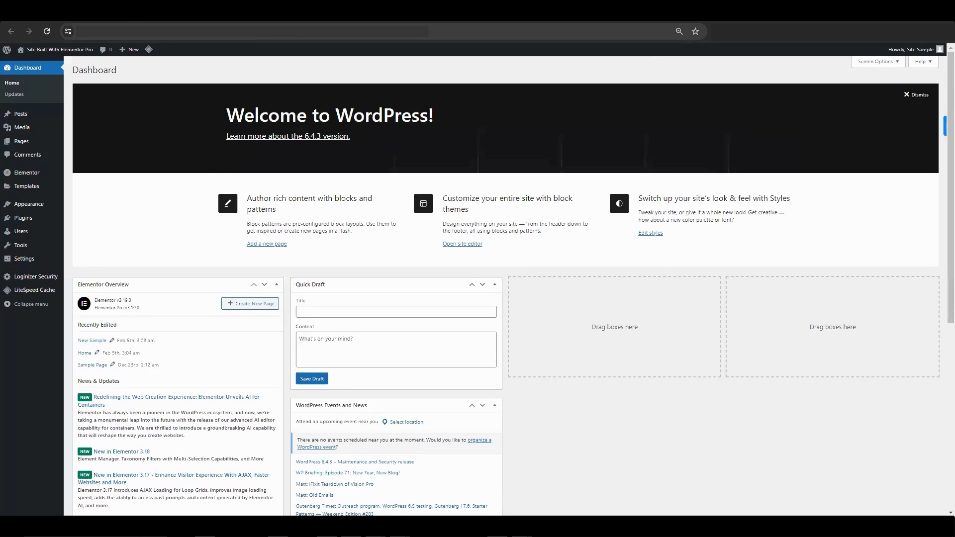
{"action": "mouse_move", "coordinate": [536, 55]}
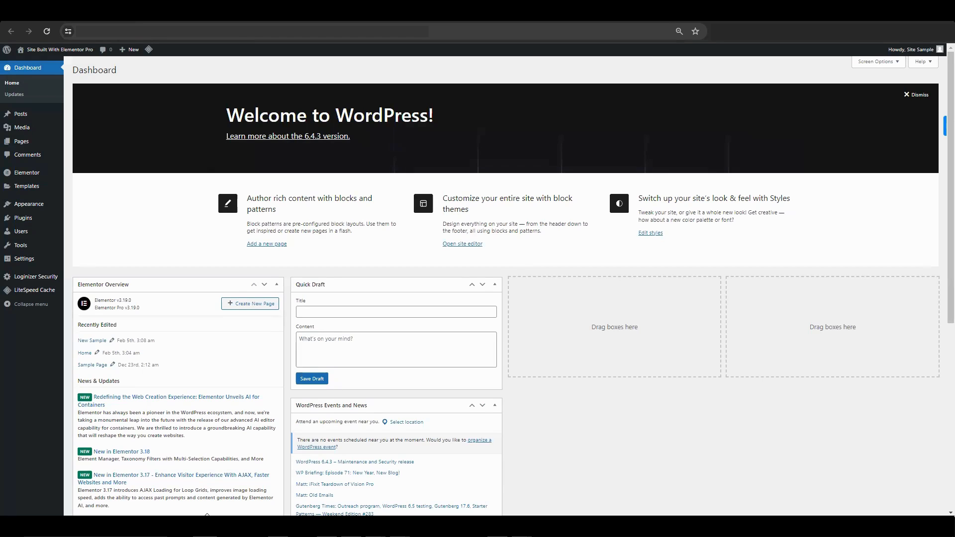
{"action": "mouse_move", "coordinate": [184, 241]}
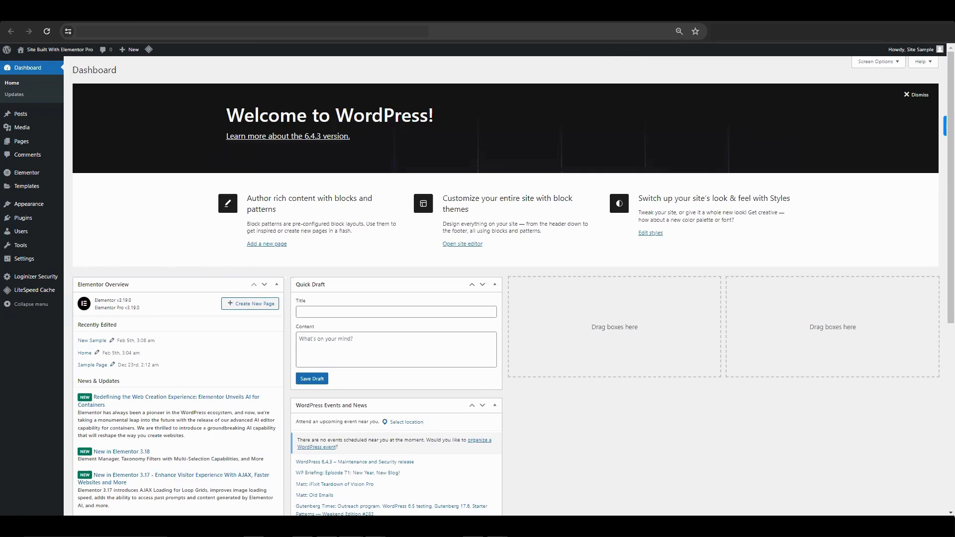
{"action": "mouse_move", "coordinate": [504, 112]}
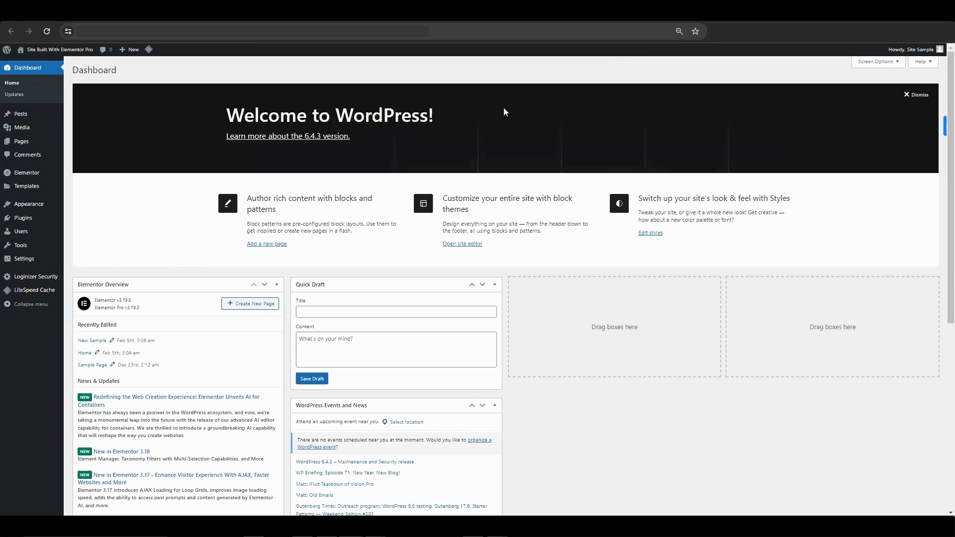
{"action": "mouse_move", "coordinate": [165, 244]}
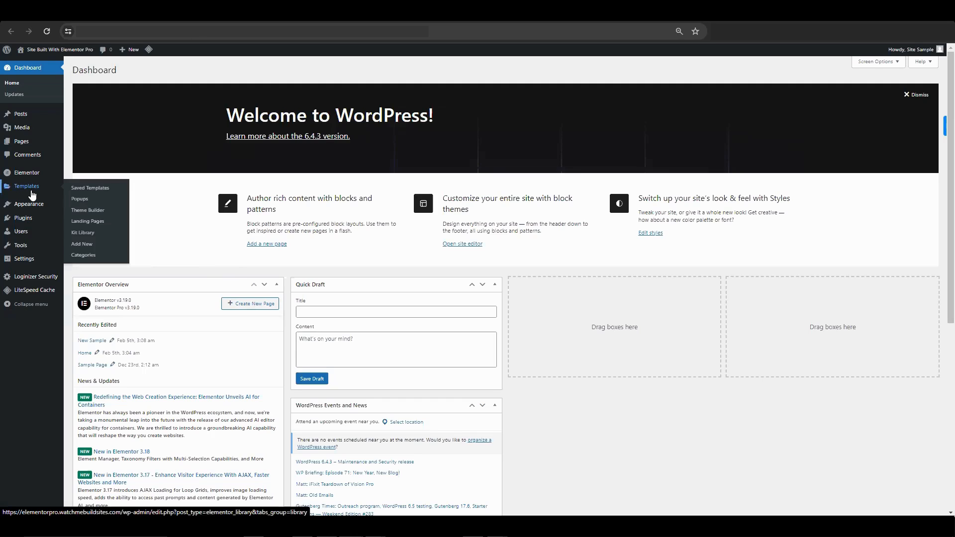
Create a new Header template named Sample Menu from Theme Builder and open it in the editor.
{"action": "left_click", "coordinate": [87, 210]}
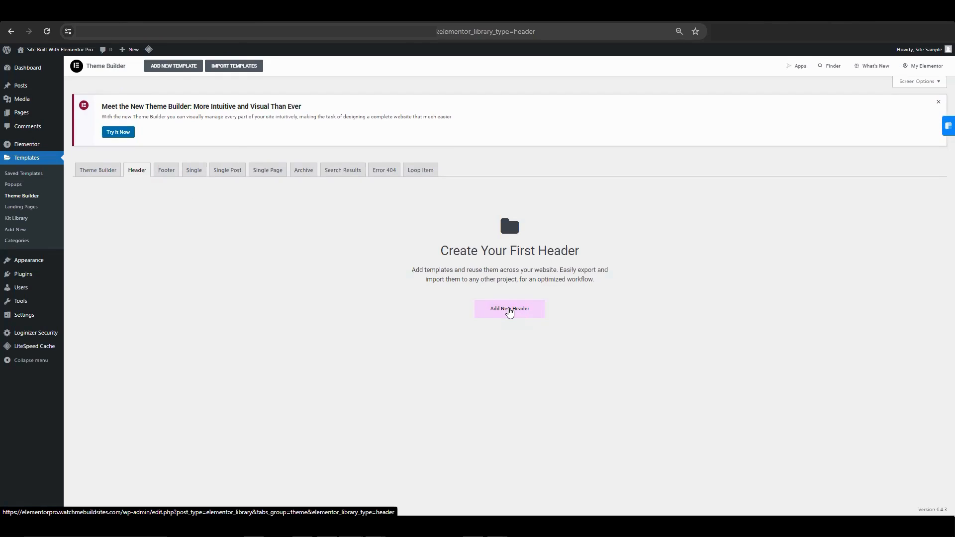
{"action": "left_click", "coordinate": [509, 308]}
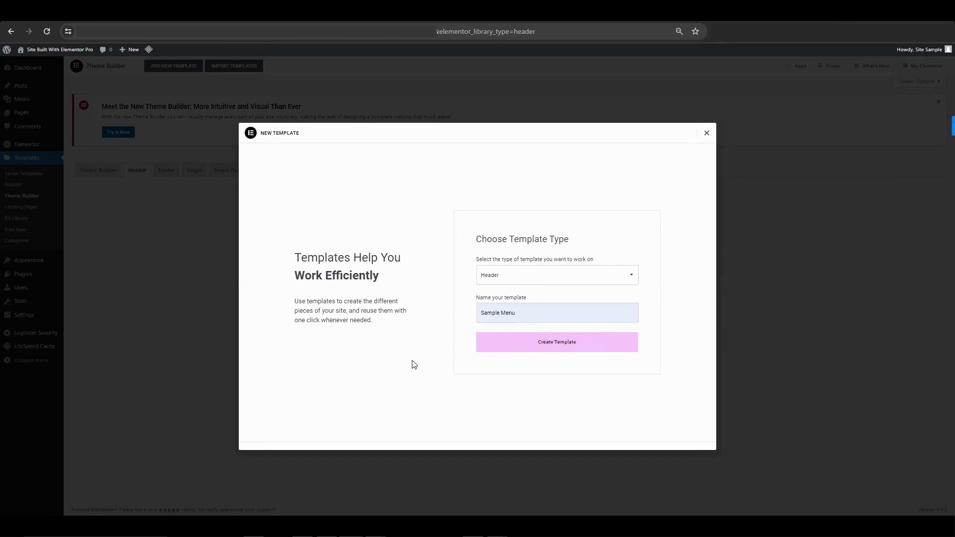
{"action": "left_click", "coordinate": [557, 342]}
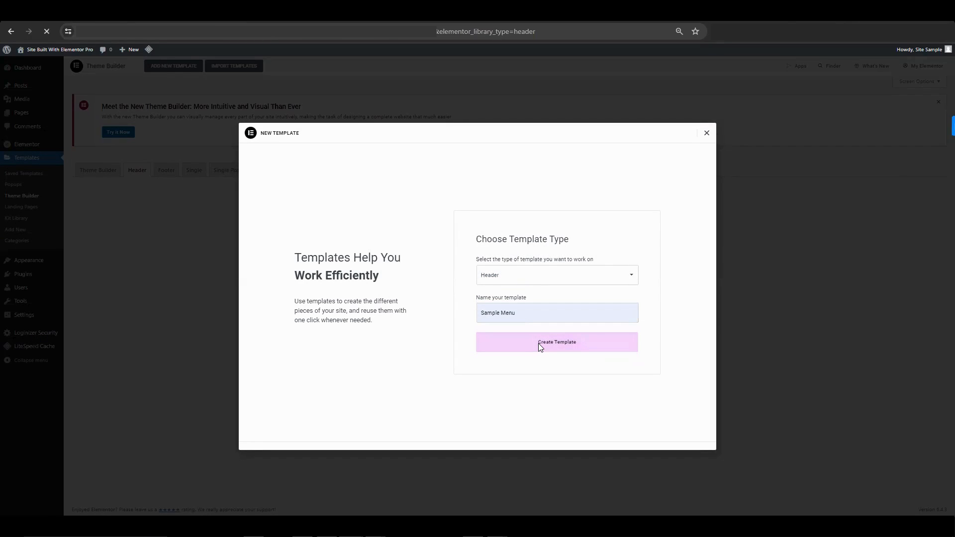
{"action": "left_click", "coordinate": [557, 342]}
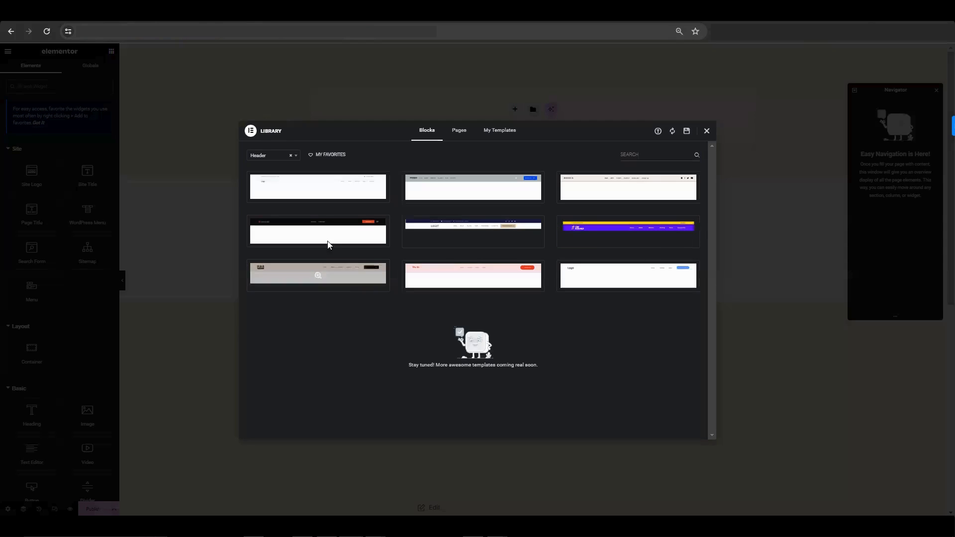
{"action": "mouse_move", "coordinate": [346, 334]}
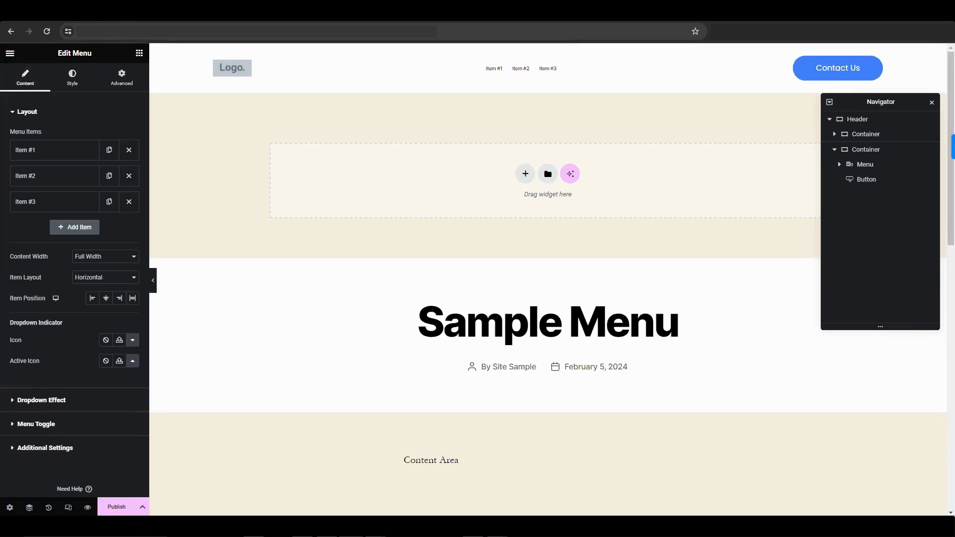
{"action": "mouse_move", "coordinate": [320, 176]}
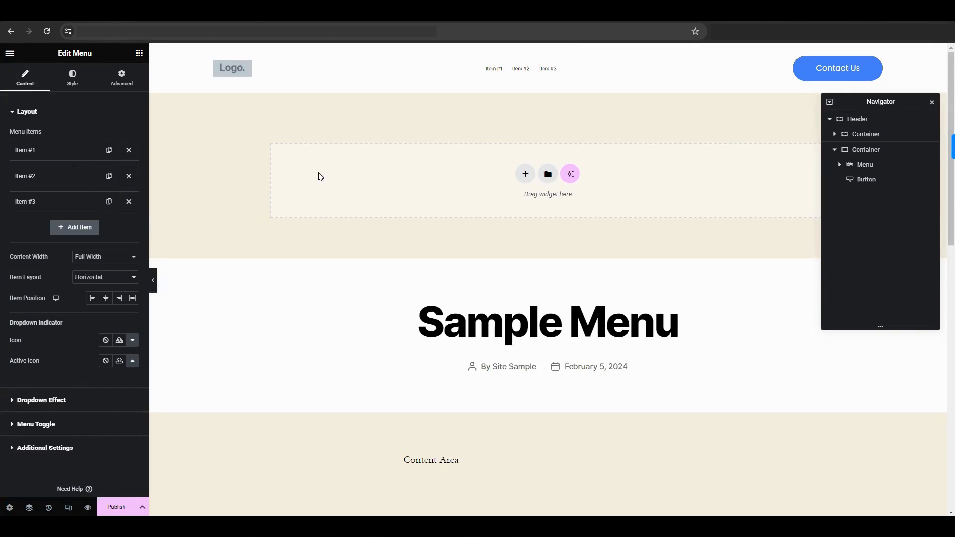
Change the title of Menu Item #1 to Home.
{"action": "left_click", "coordinate": [54, 150]}
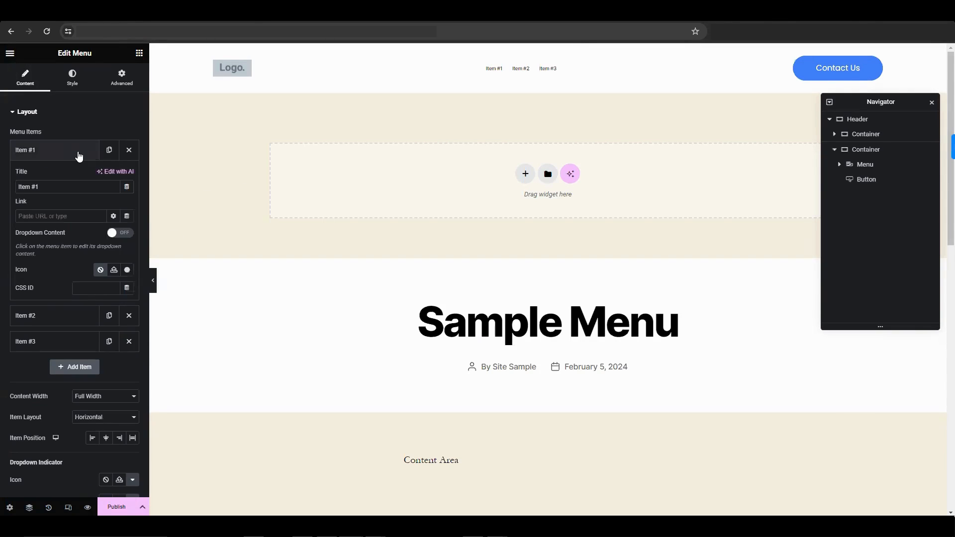
{"action": "left_click", "coordinate": [55, 187]}
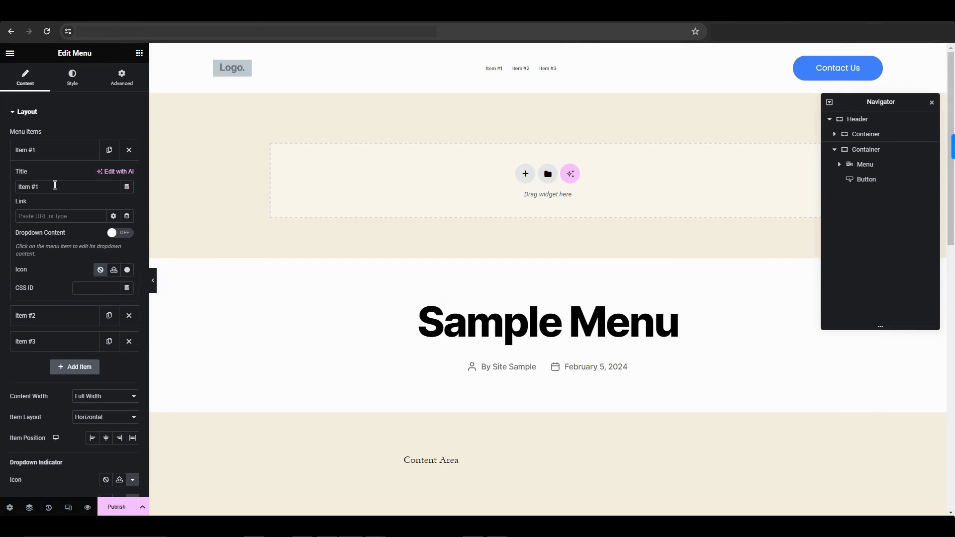
{"action": "type", "text": "Home"}
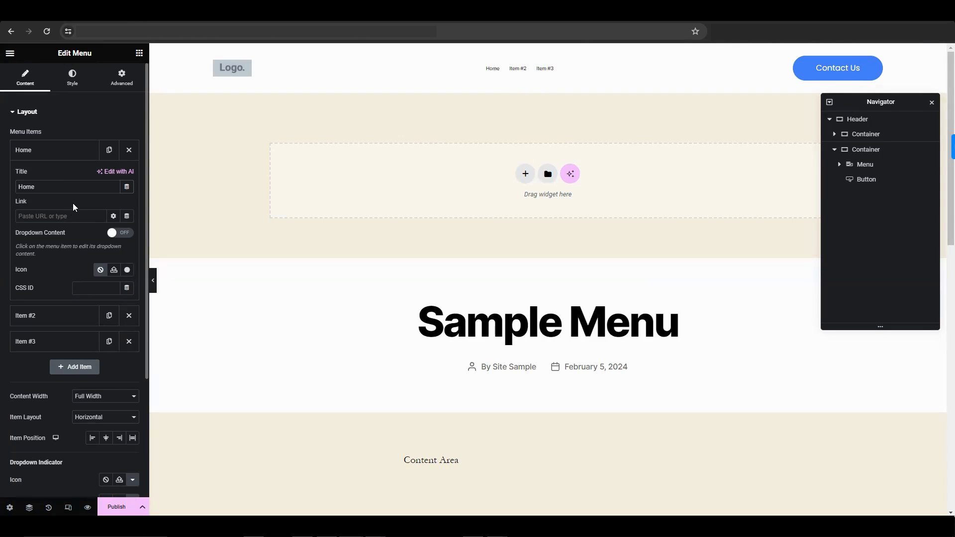
{"action": "left_click", "coordinate": [65, 187]}
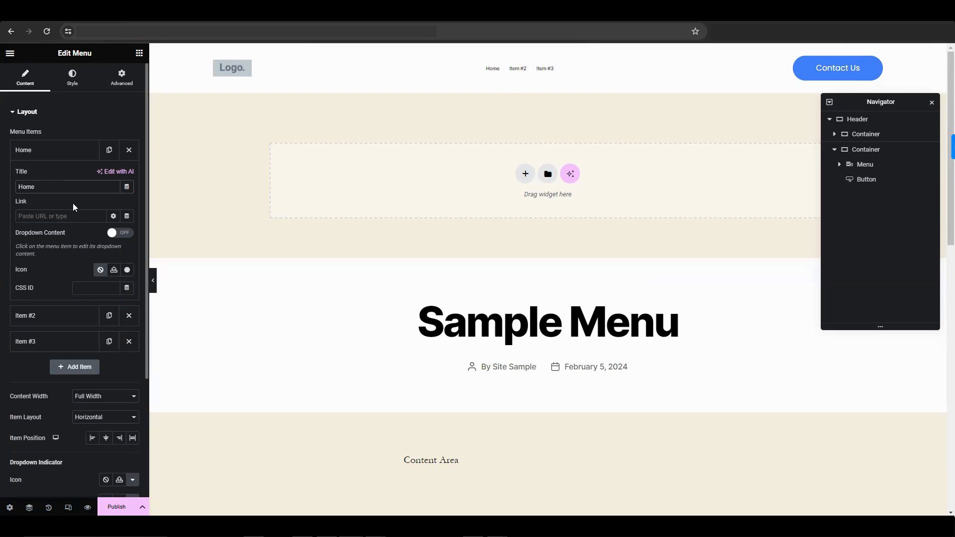
{"action": "mouse_move", "coordinate": [127, 216]}
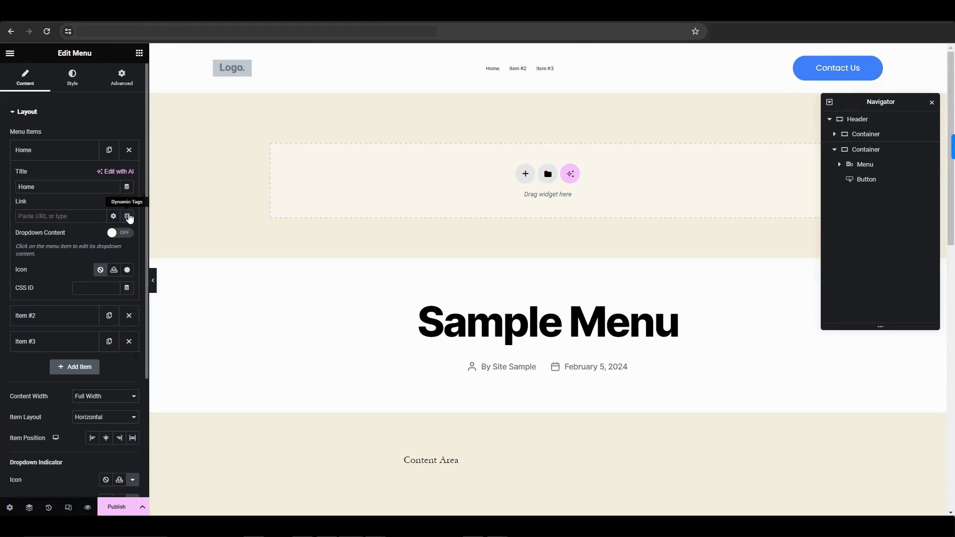
Link the Home item via Dynamic Tags Internal URL and search for the 'home' page.
{"action": "left_click", "coordinate": [128, 217]}
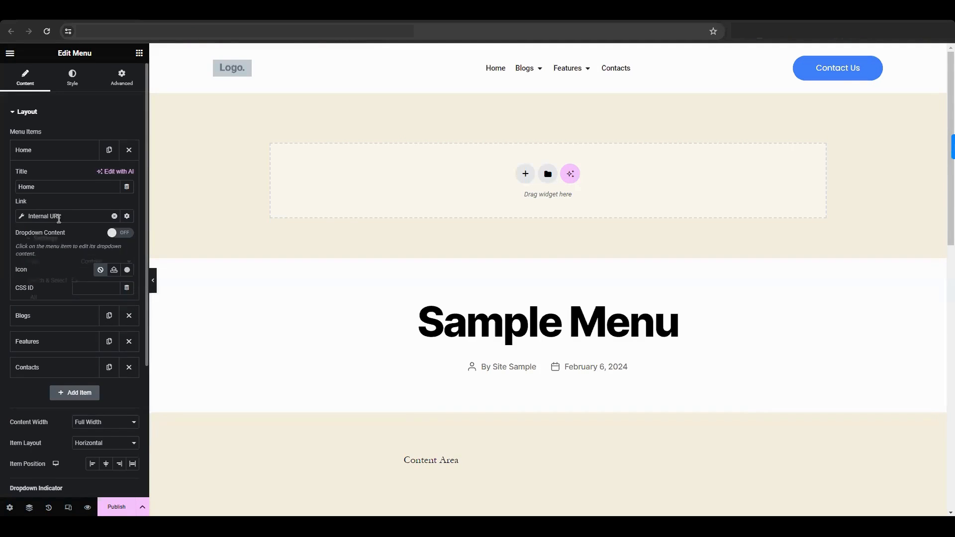
{"action": "left_click", "coordinate": [127, 216]}
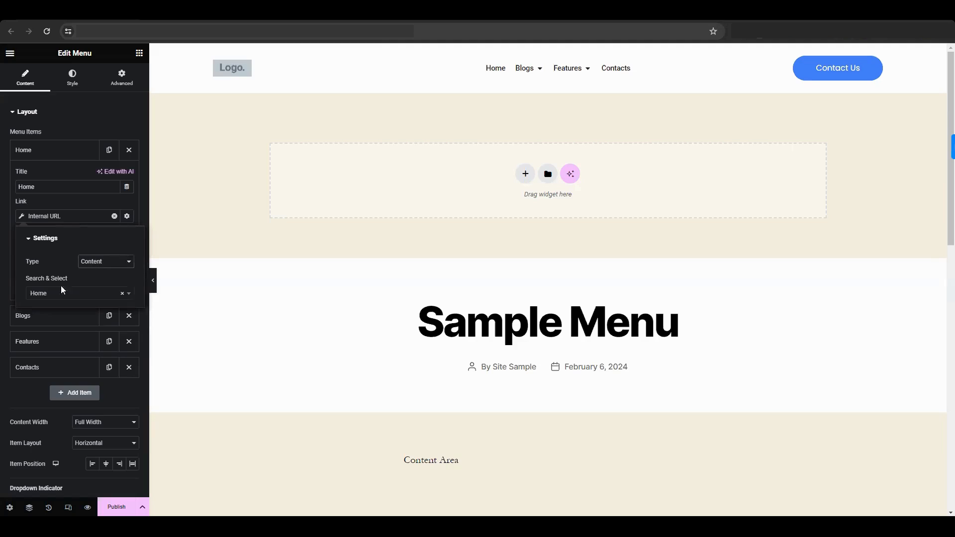
{"action": "left_click", "coordinate": [75, 292]}
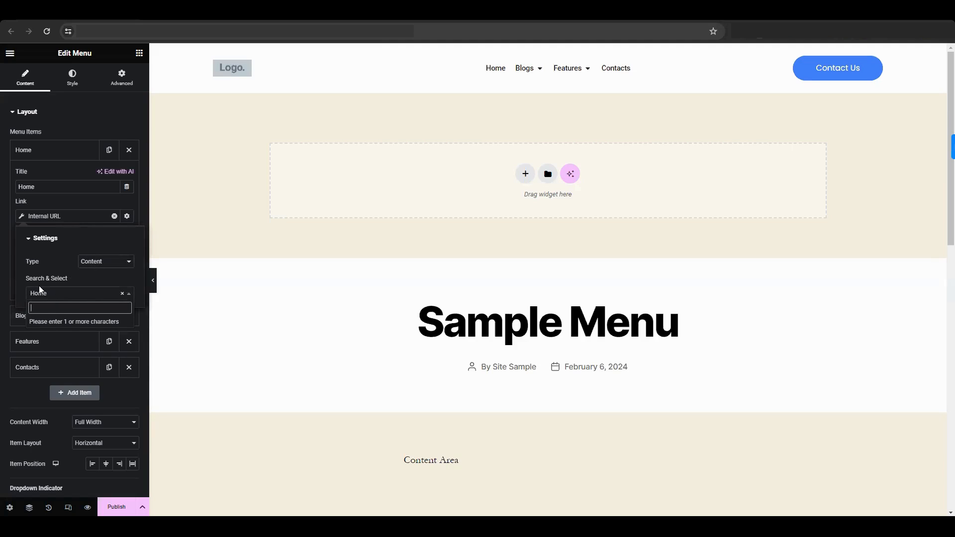
{"action": "type", "text": "home"}
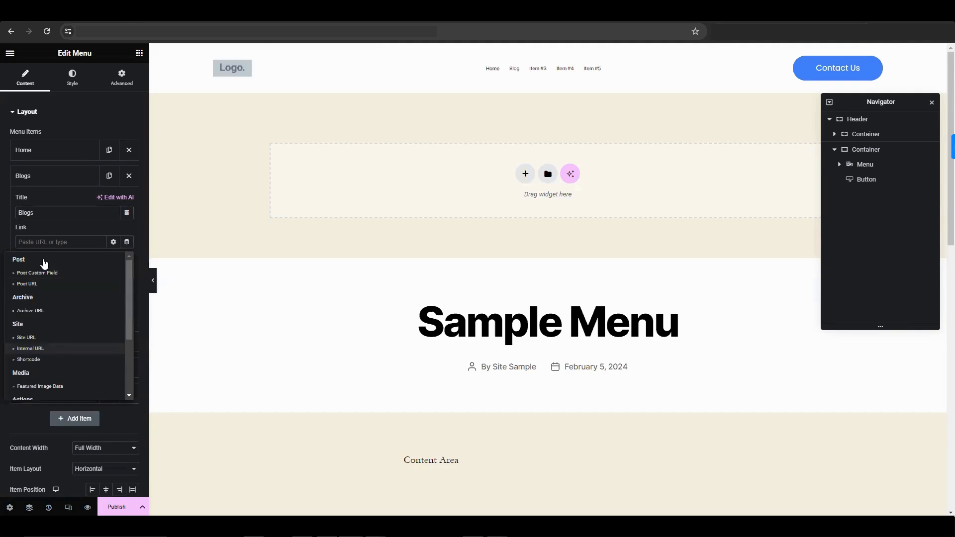
Set the Blogs item's link source to Internal URL.
{"action": "left_click", "coordinate": [30, 348]}
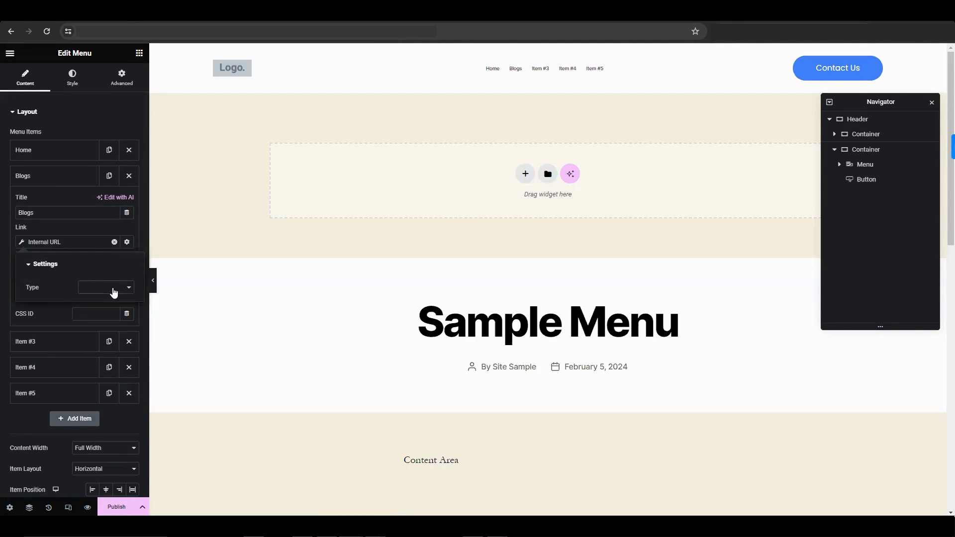
{"action": "mouse_move", "coordinate": [84, 302]}
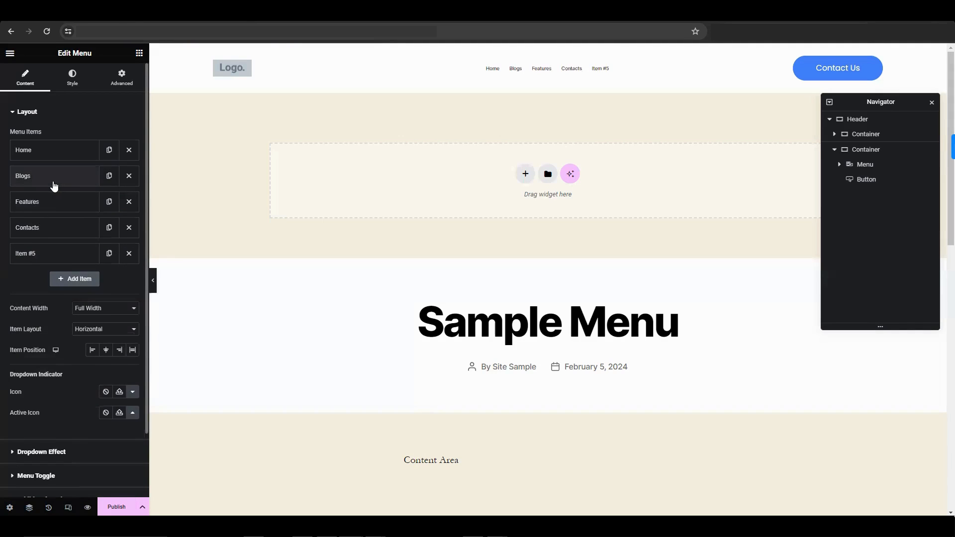
Enable dropdown content for the Blogs and Features items and remove Item #5.
{"action": "left_click", "coordinate": [52, 175]}
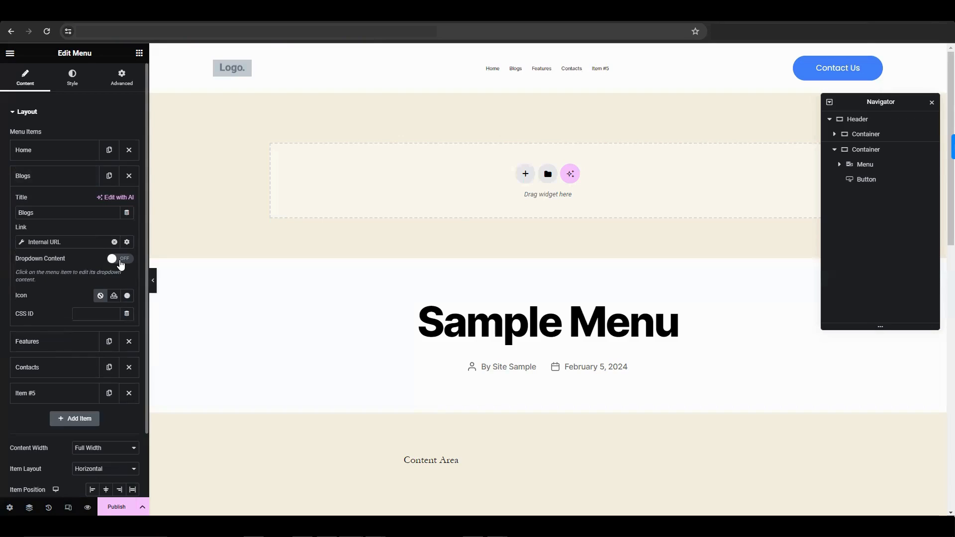
{"action": "left_click", "coordinate": [119, 259]}
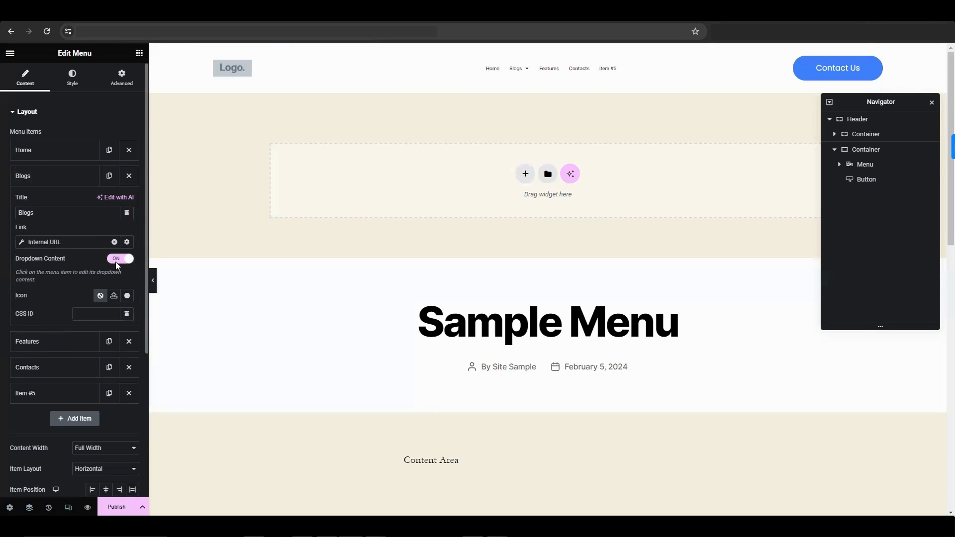
{"action": "left_click", "coordinate": [50, 201]}
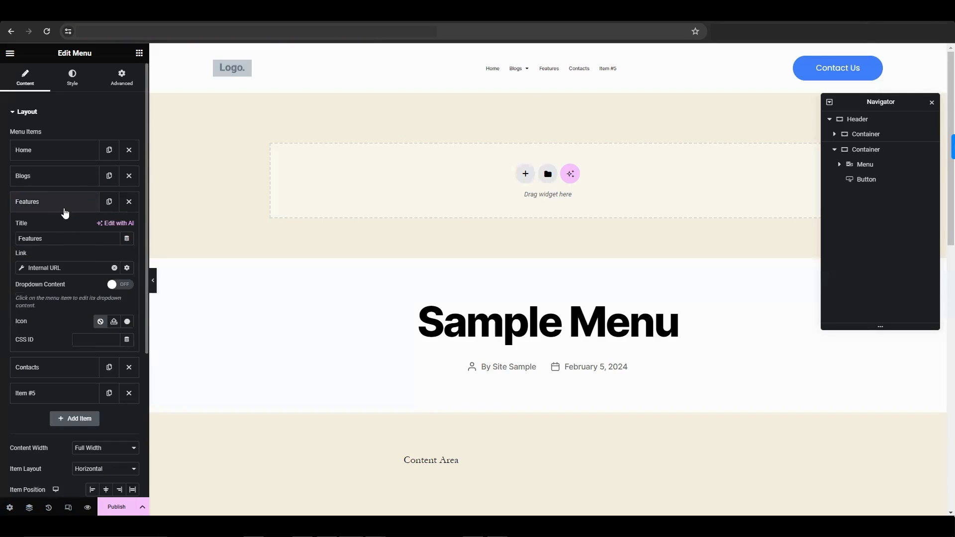
{"action": "left_click", "coordinate": [119, 285]}
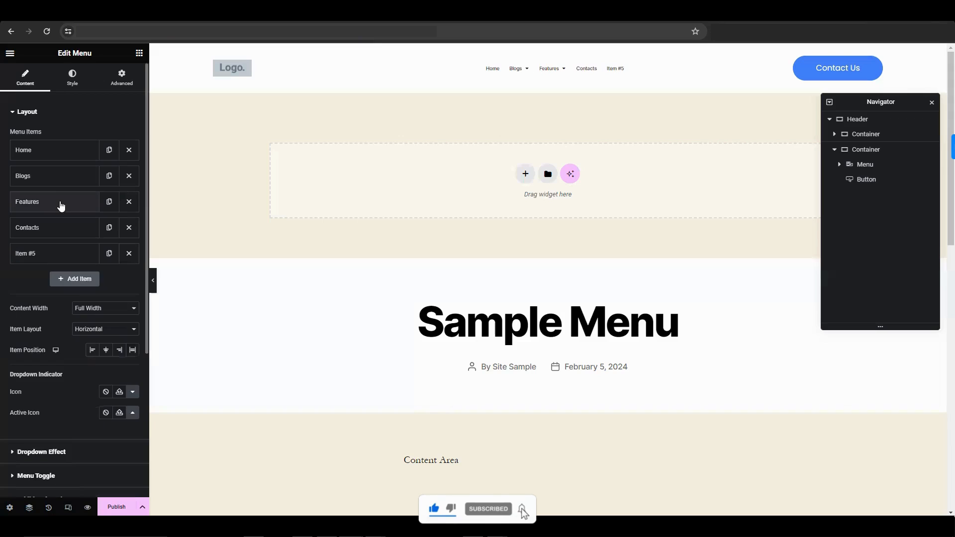
{"action": "left_click", "coordinate": [130, 254]}
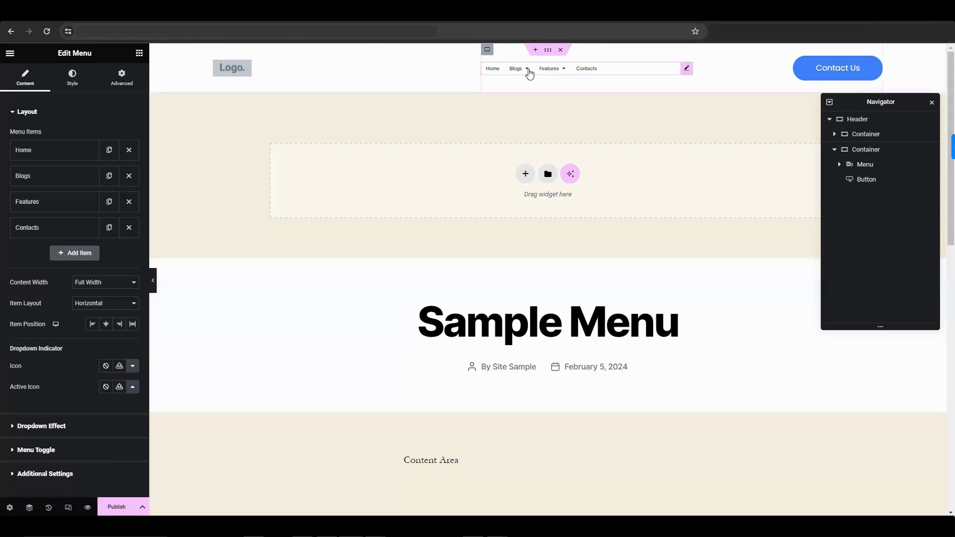
{"action": "mouse_move", "coordinate": [503, 74]}
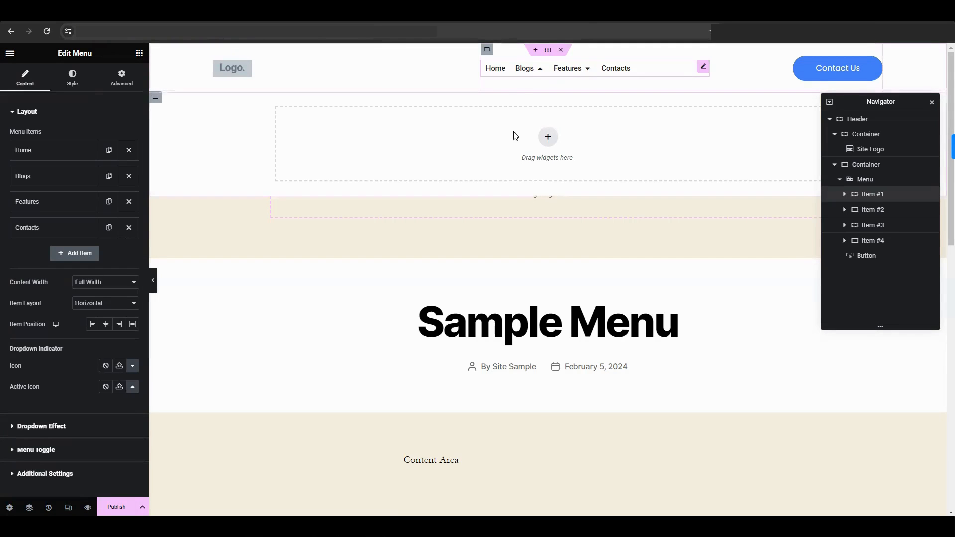
{"action": "mouse_move", "coordinate": [700, 153]}
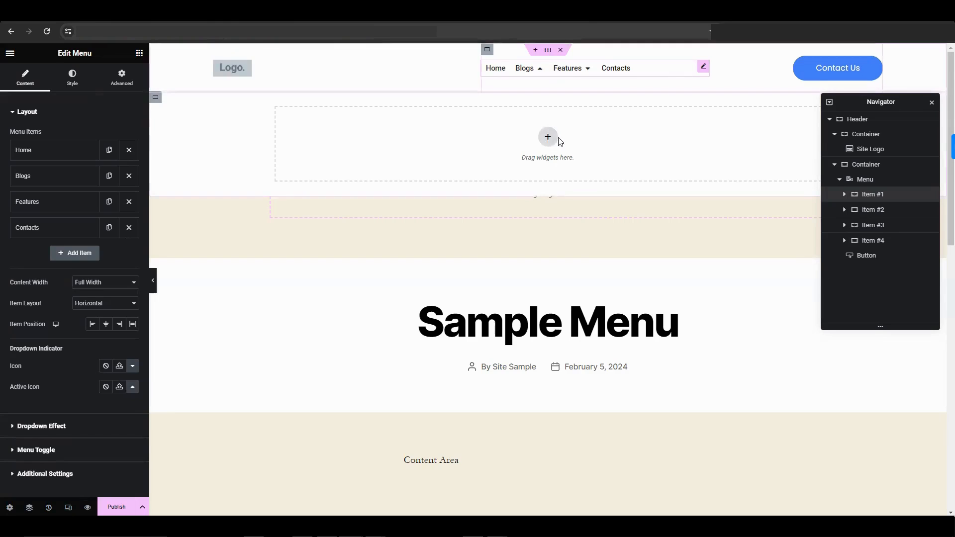
{"action": "mouse_move", "coordinate": [514, 133]}
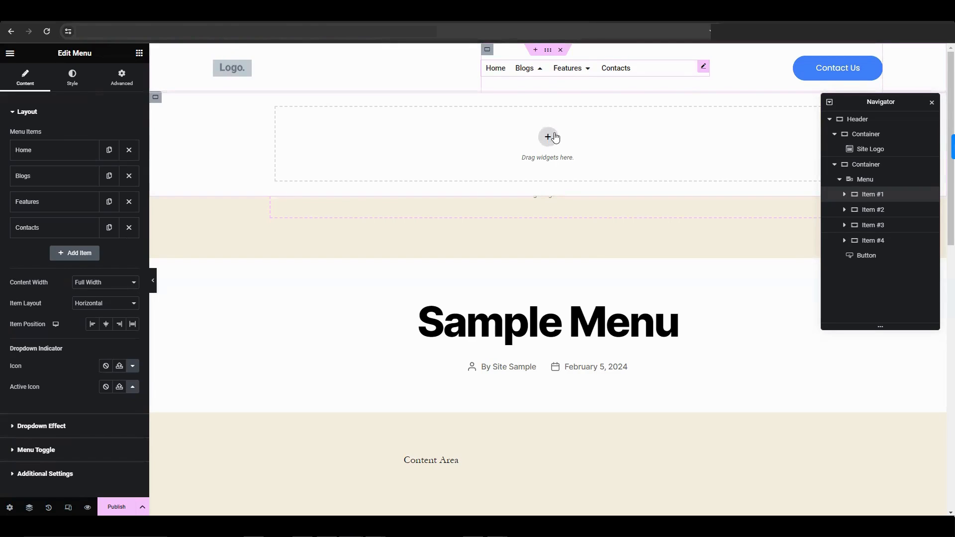
Insert a two-column structure inside the Blogs dropdown and show the widget library.
{"action": "left_click", "coordinate": [547, 136]}
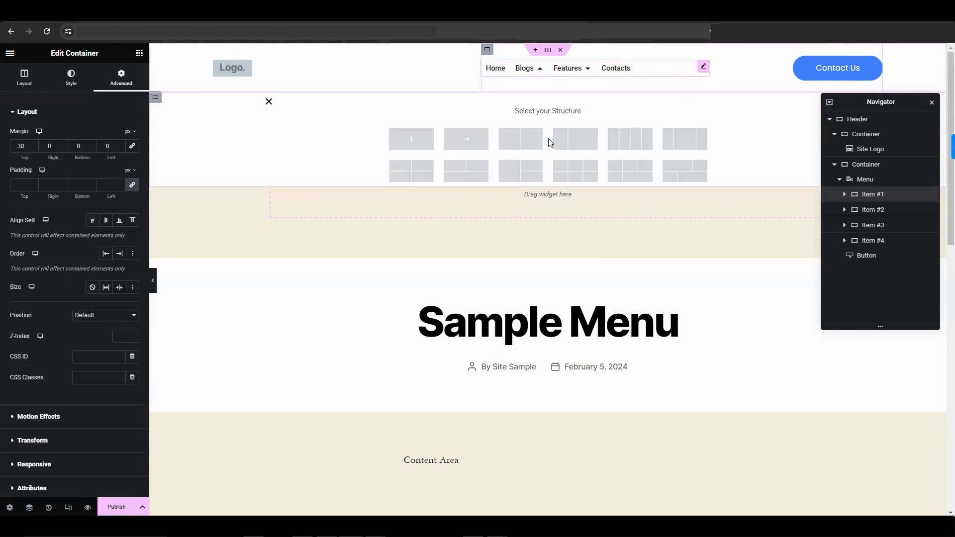
{"action": "mouse_move", "coordinate": [622, 166]}
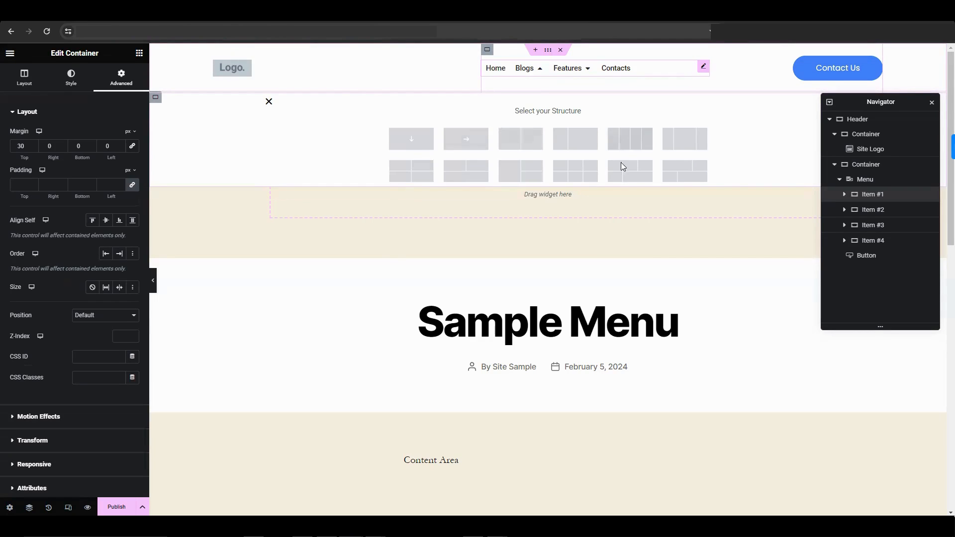
{"action": "mouse_move", "coordinate": [685, 138]}
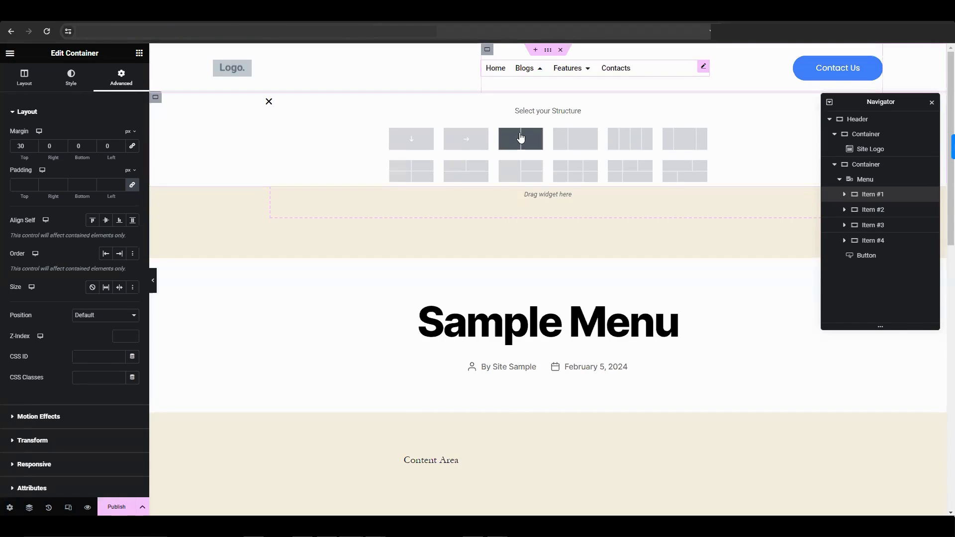
{"action": "left_click", "coordinate": [522, 138]}
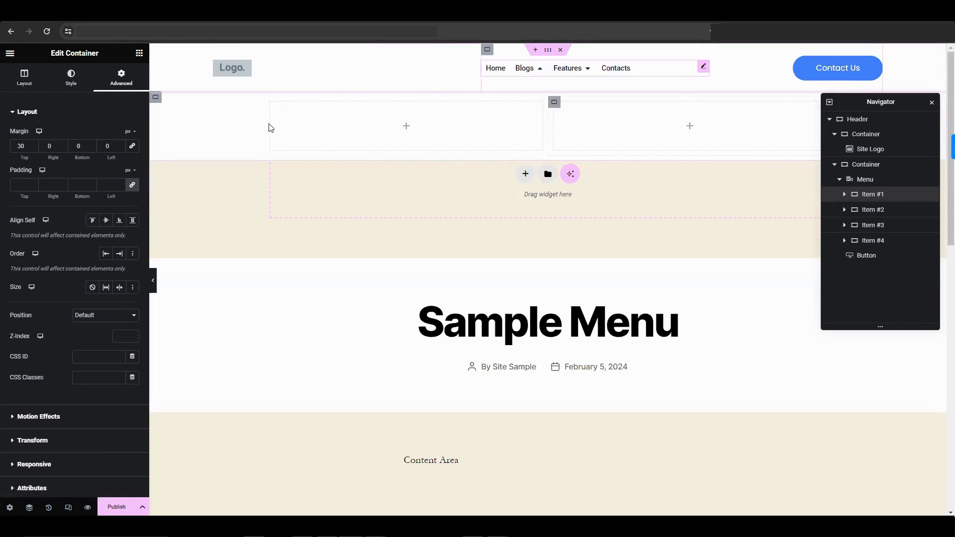
{"action": "left_click", "coordinate": [139, 52]}
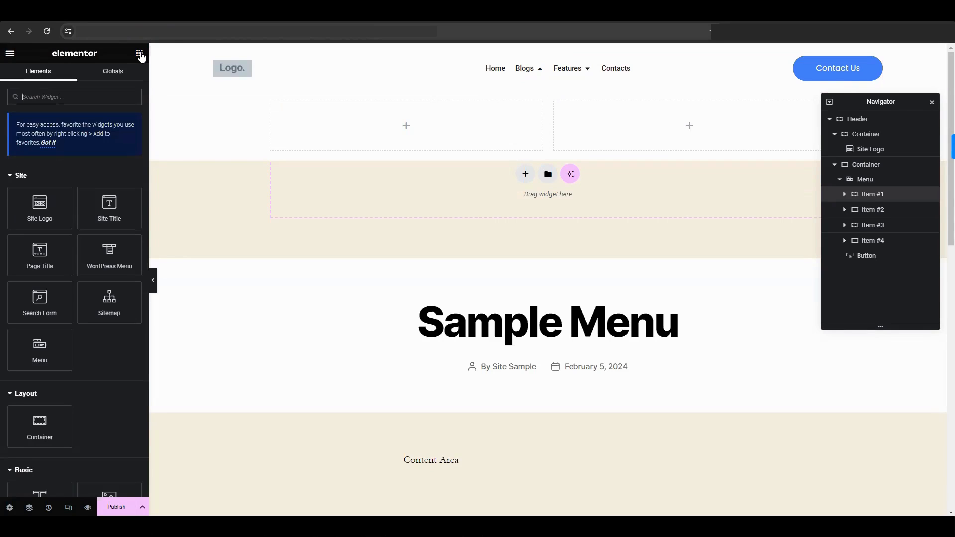
{"action": "mouse_move", "coordinate": [31, 266]}
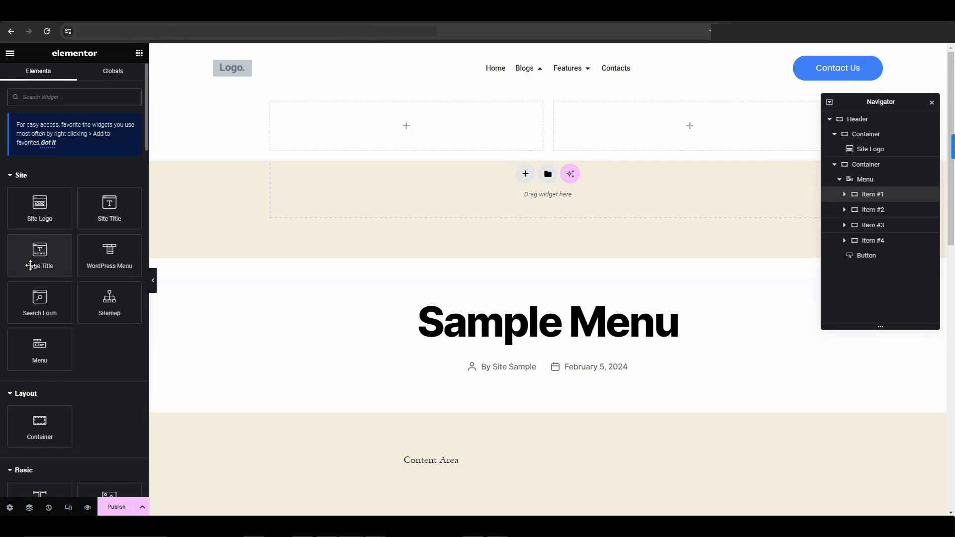
Scroll the widget panel down to the Pro widgets for Heading and Icon List.
{"action": "scroll", "scroll_direction": "down", "scroll_amount": 3}
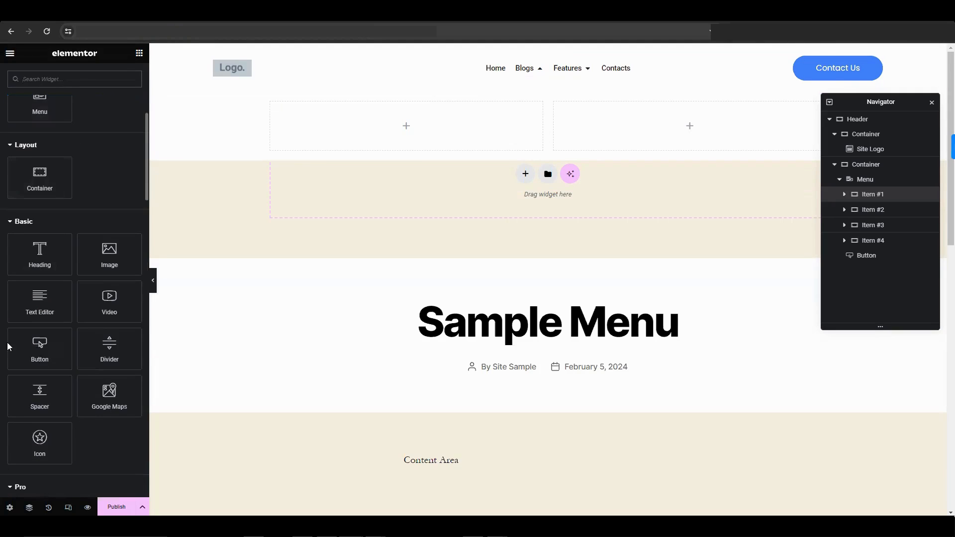
{"action": "scroll", "scroll_direction": "down", "scroll_amount": 3}
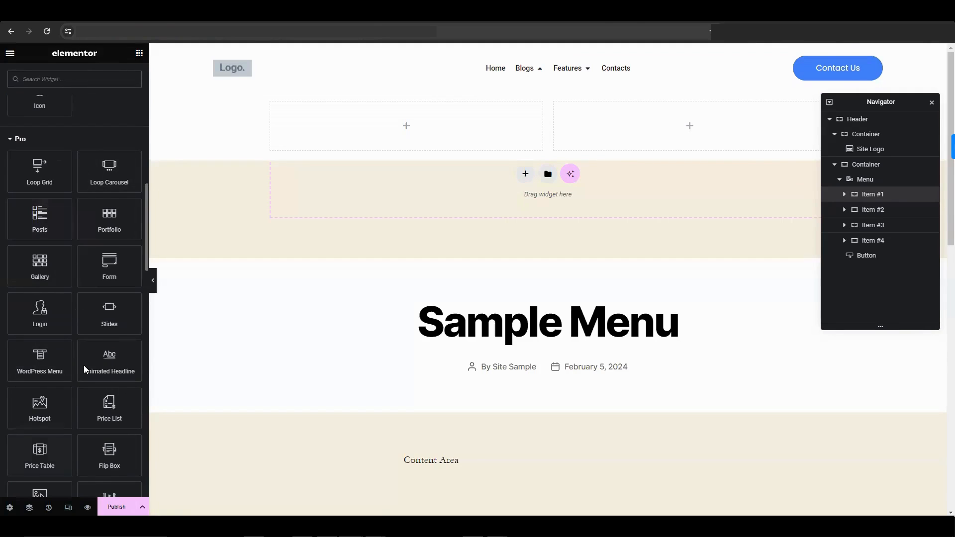
{"action": "mouse_move", "coordinate": [91, 340]}
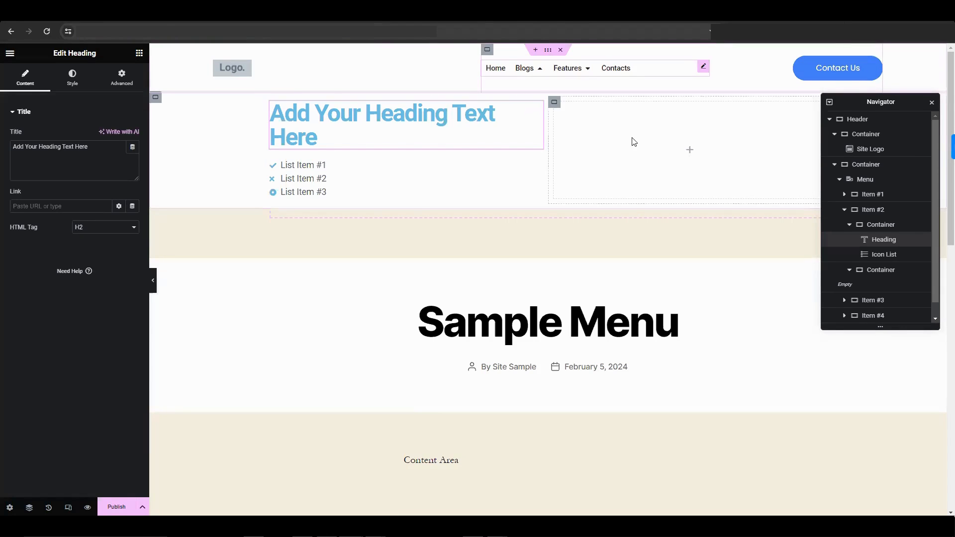
{"action": "mouse_move", "coordinate": [610, 163]}
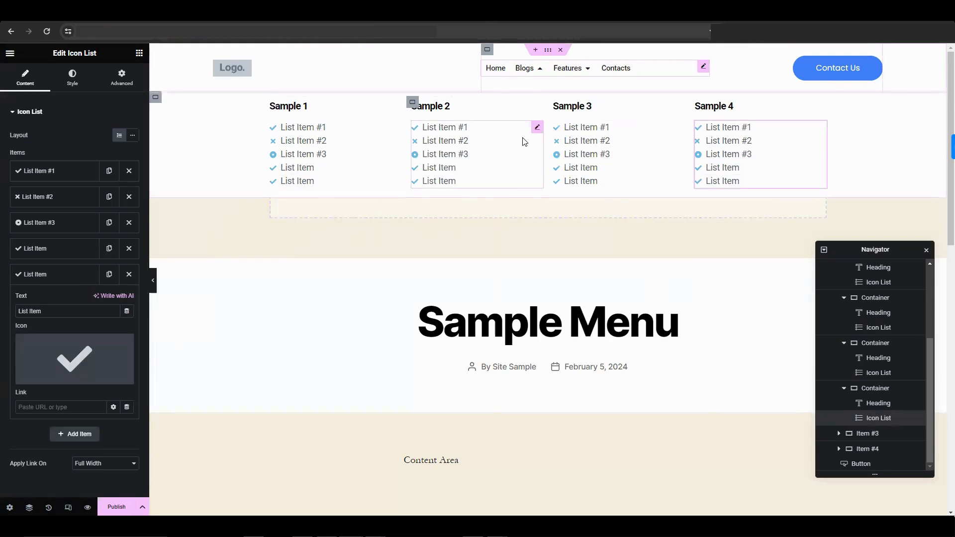
Edit List Item #1 of the Icon List, then select Features in the canvas.
{"action": "left_click", "coordinate": [54, 171]}
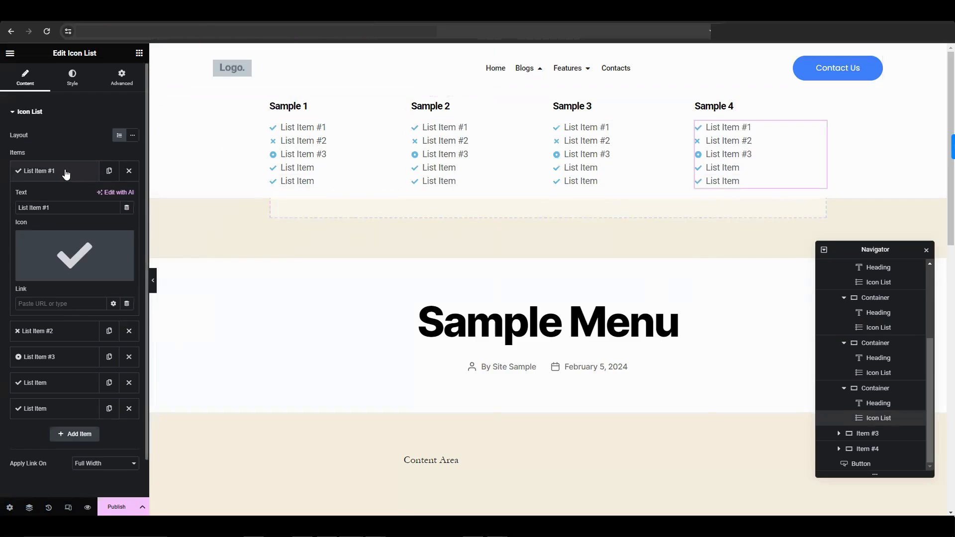
{"action": "left_click", "coordinate": [589, 68]}
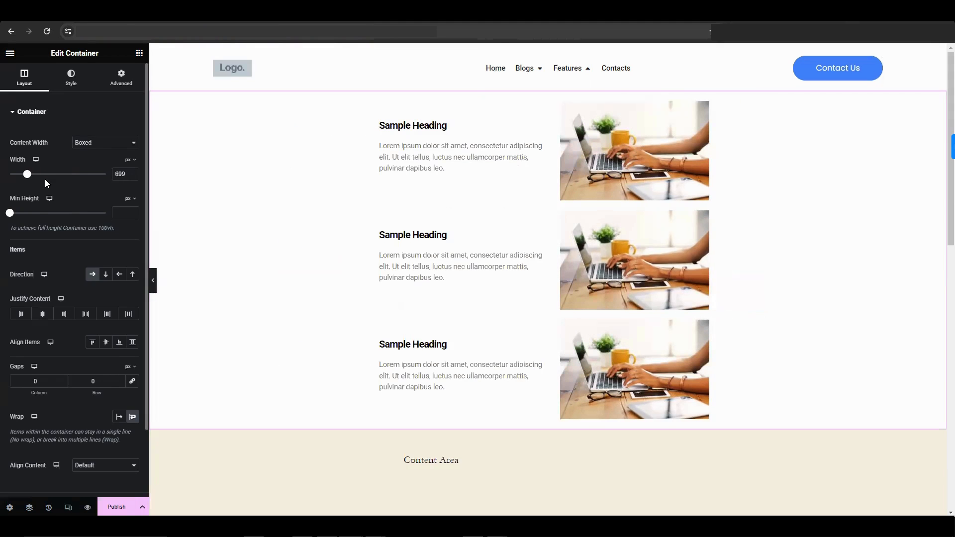
Adjust the Features dropdown container with its heading, text and image rows.
{"action": "left_click", "coordinate": [404, 400]}
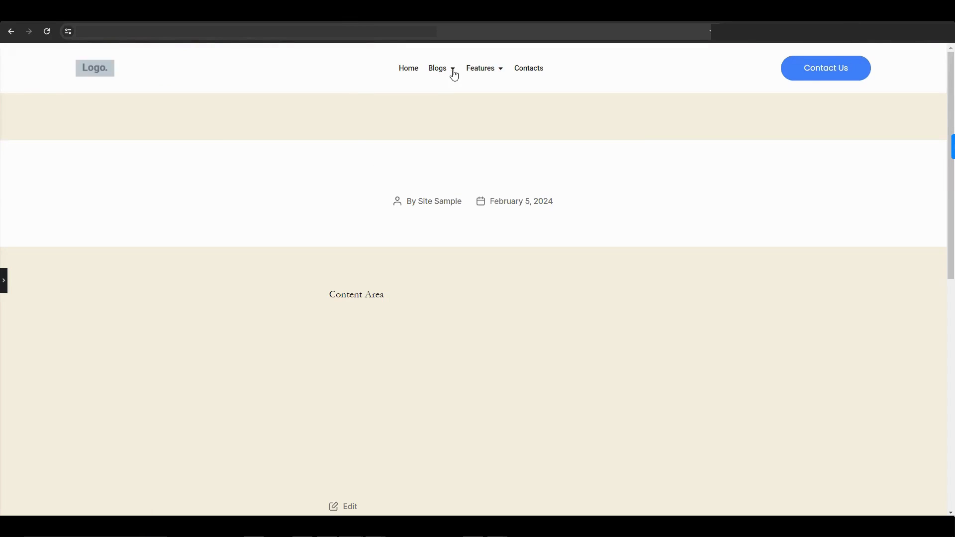
Show the Blogs mega menu and then the Features dropdown in the live preview.
{"action": "left_click", "coordinate": [437, 68]}
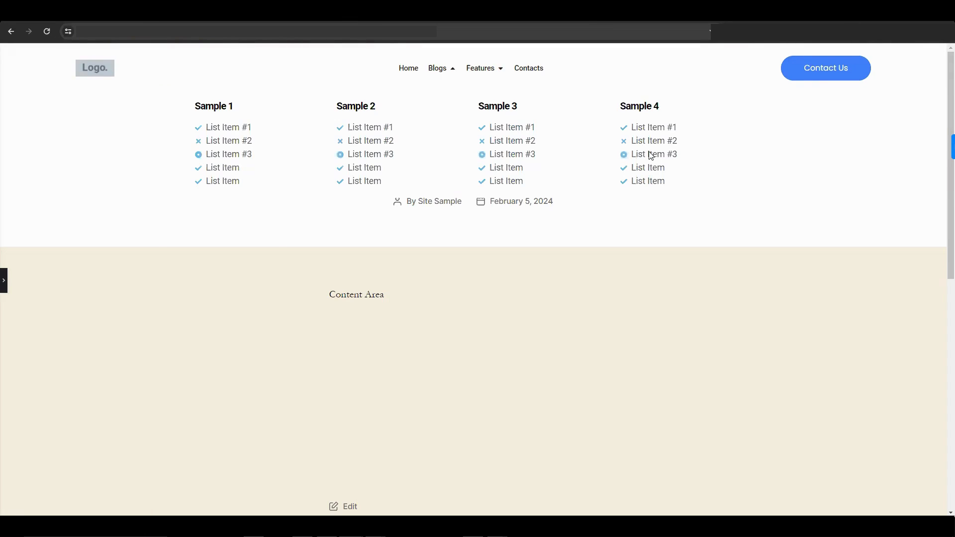
{"action": "mouse_move", "coordinate": [617, 202]}
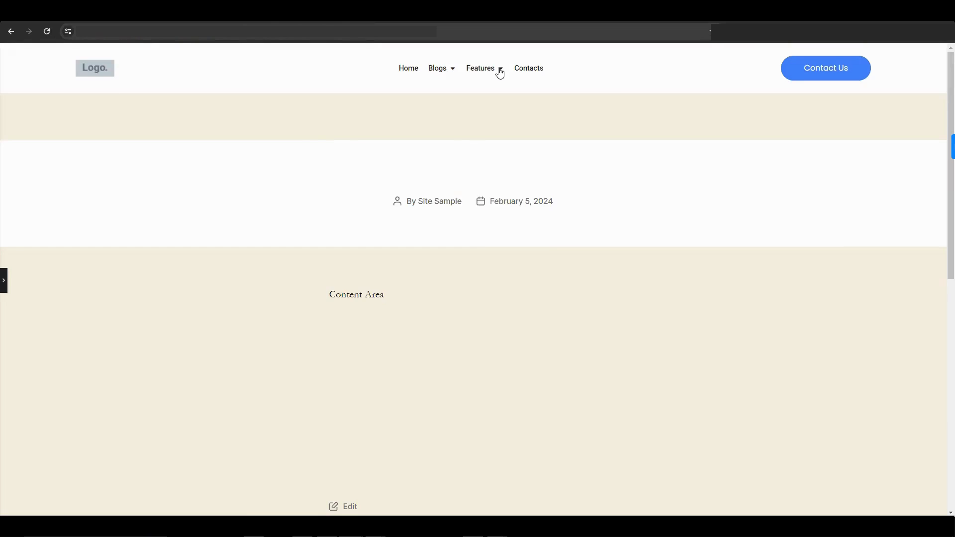
{"action": "left_click", "coordinate": [481, 67]}
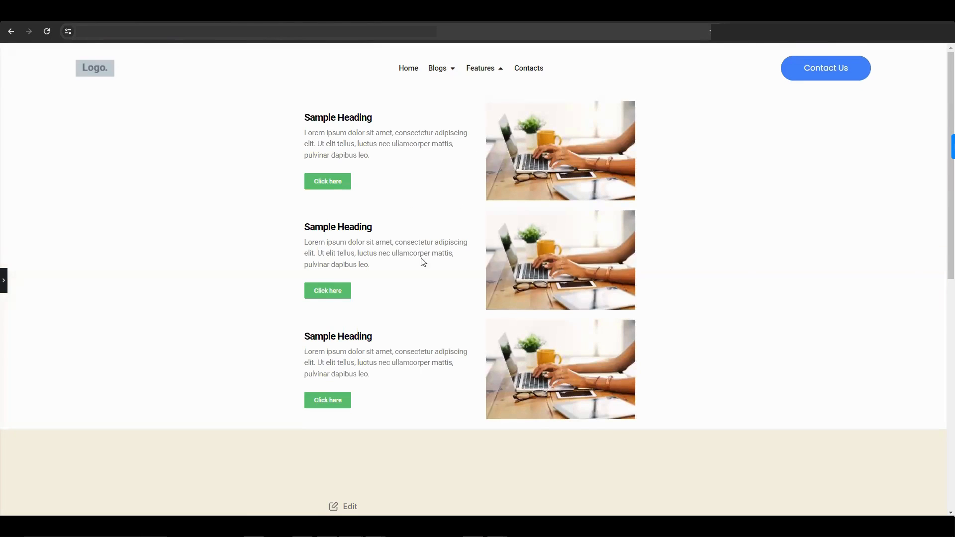
{"action": "mouse_move", "coordinate": [491, 97]}
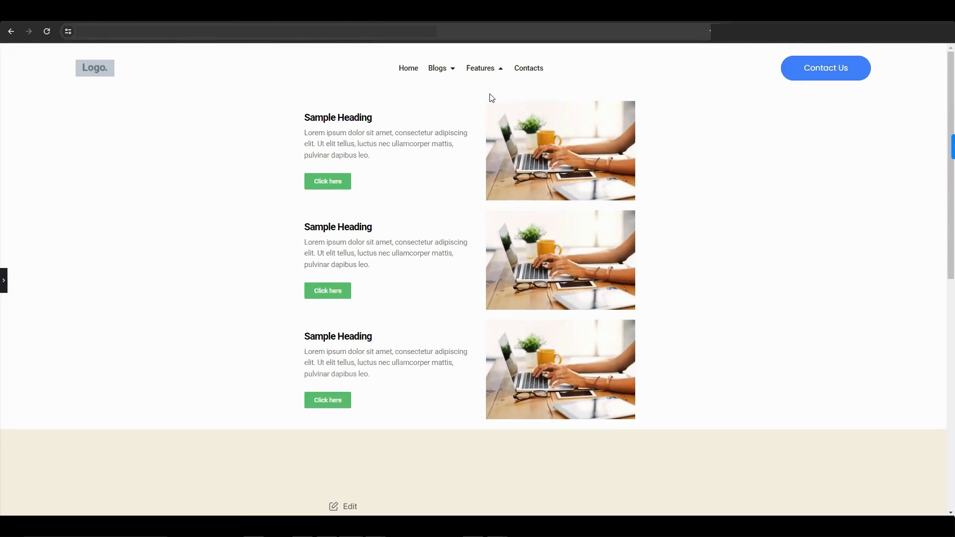
{"action": "mouse_move", "coordinate": [501, 72]}
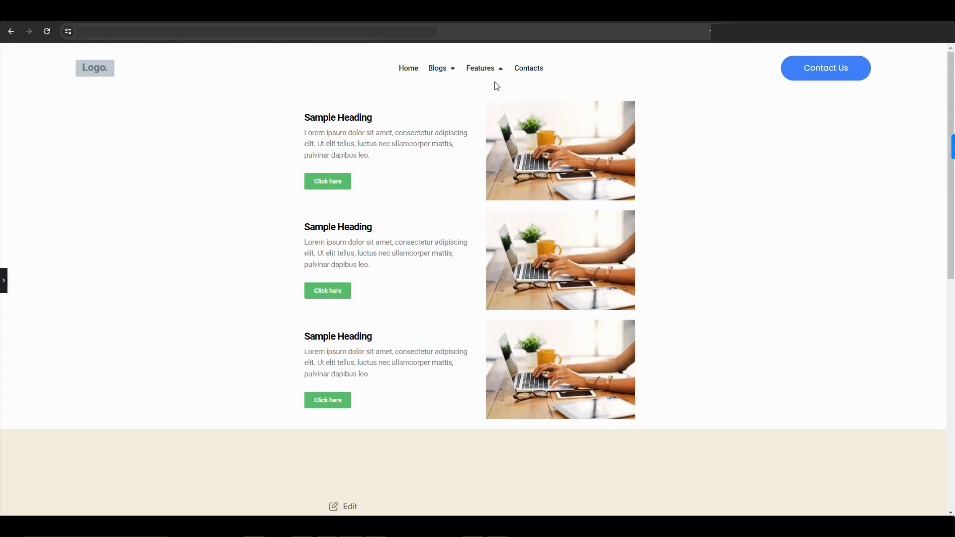
{"action": "mouse_move", "coordinate": [501, 72]}
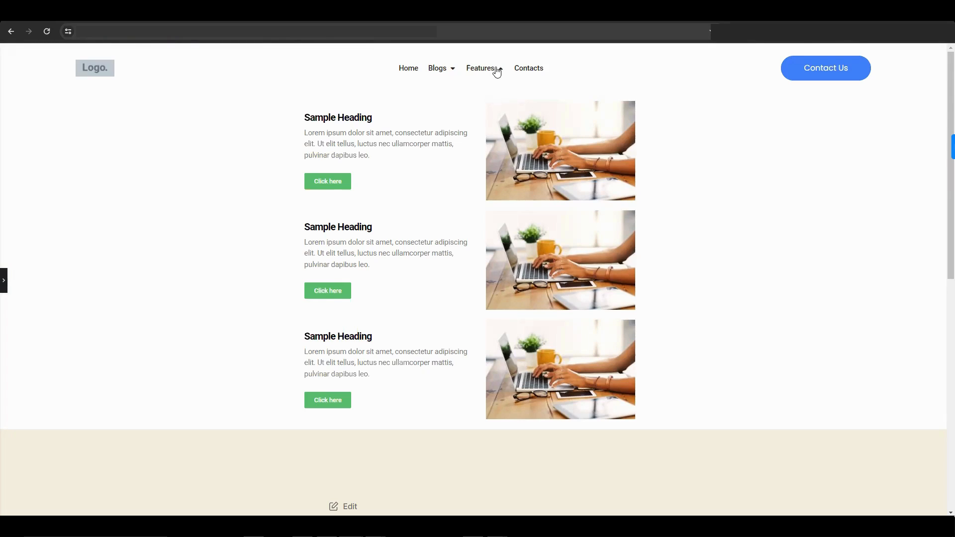
{"action": "mouse_move", "coordinate": [500, 73]}
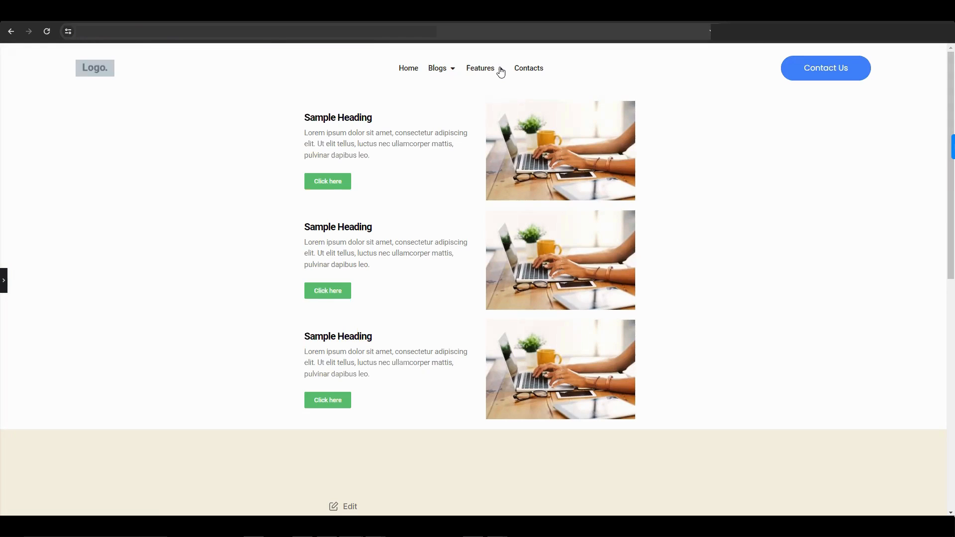